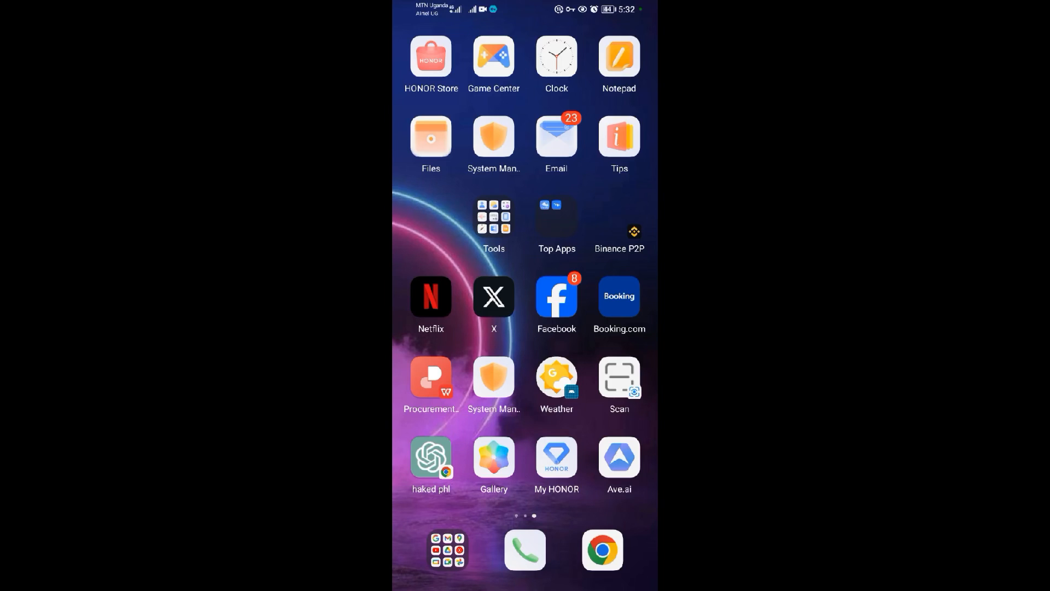
Step: Launch the Facebook app from the home screen to reach the news feed
click(556, 296)
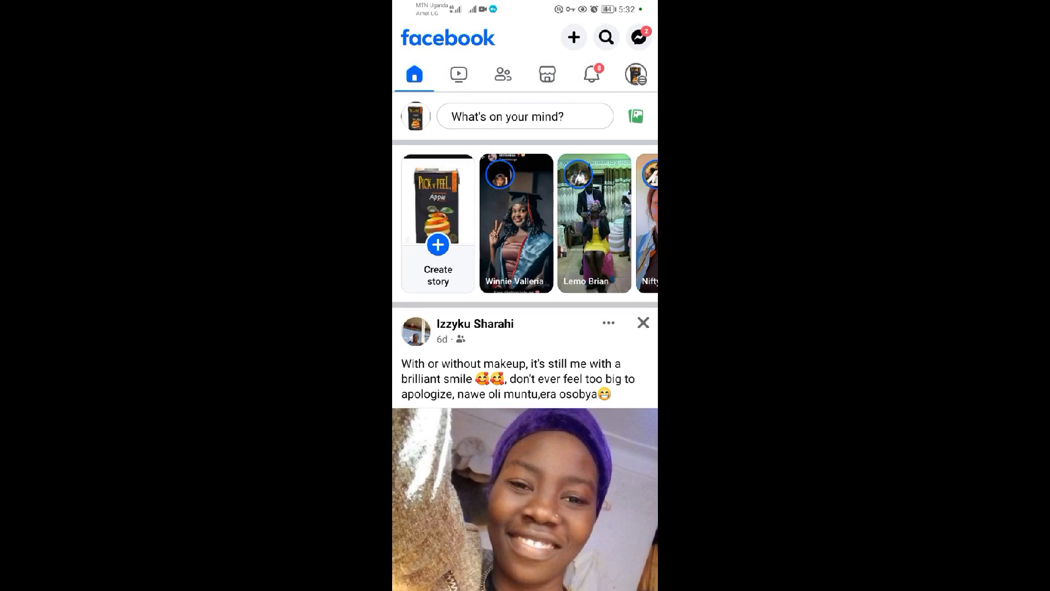
Step: Show the full Facebook menu shortcut list, including Avatars, Gaming, Pages and Reels
click(637, 74)
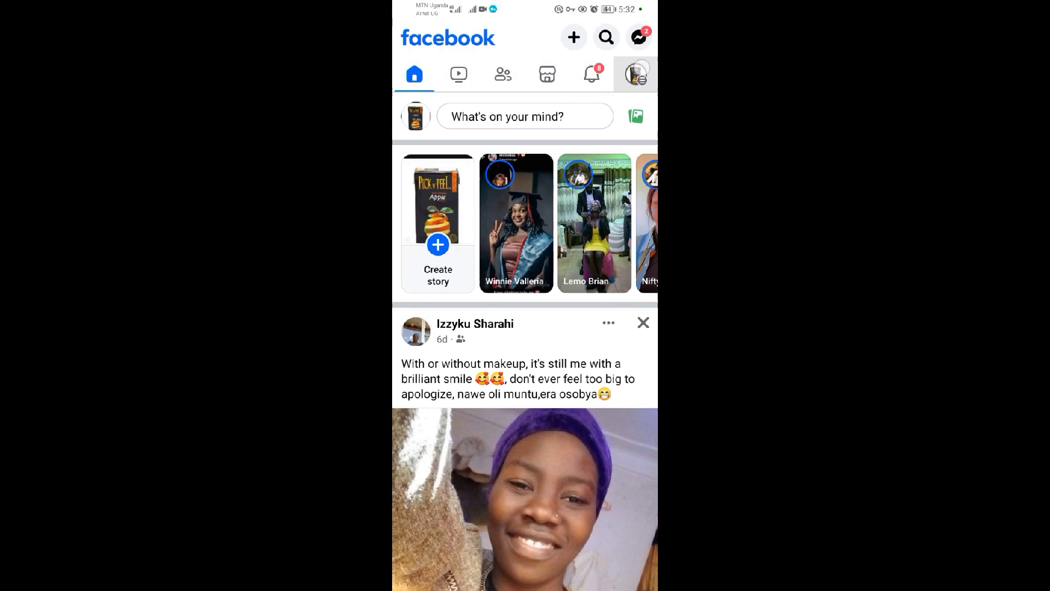
click(638, 74)
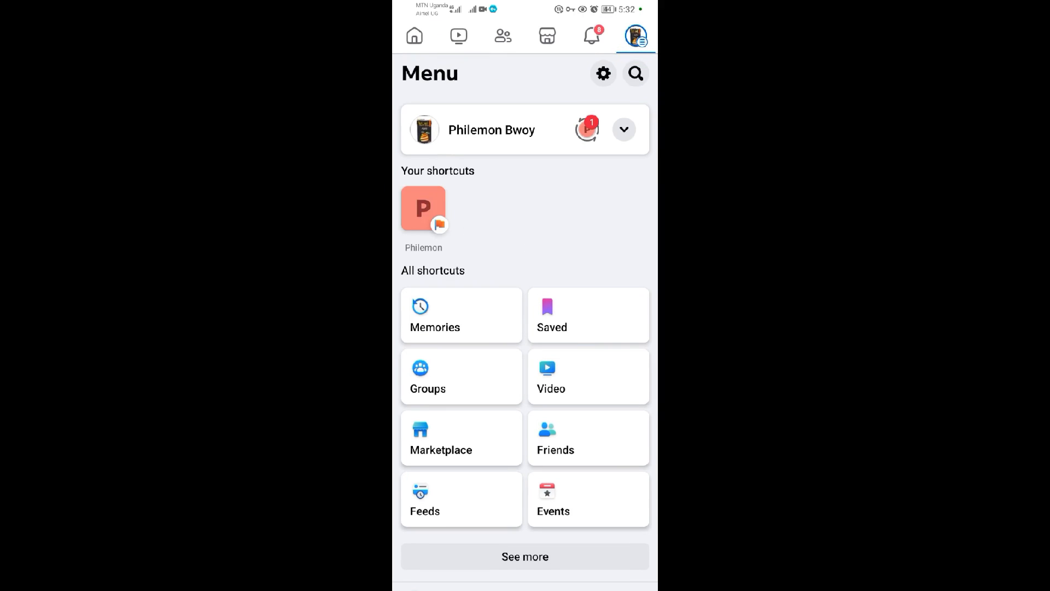
scroll(down, 3)
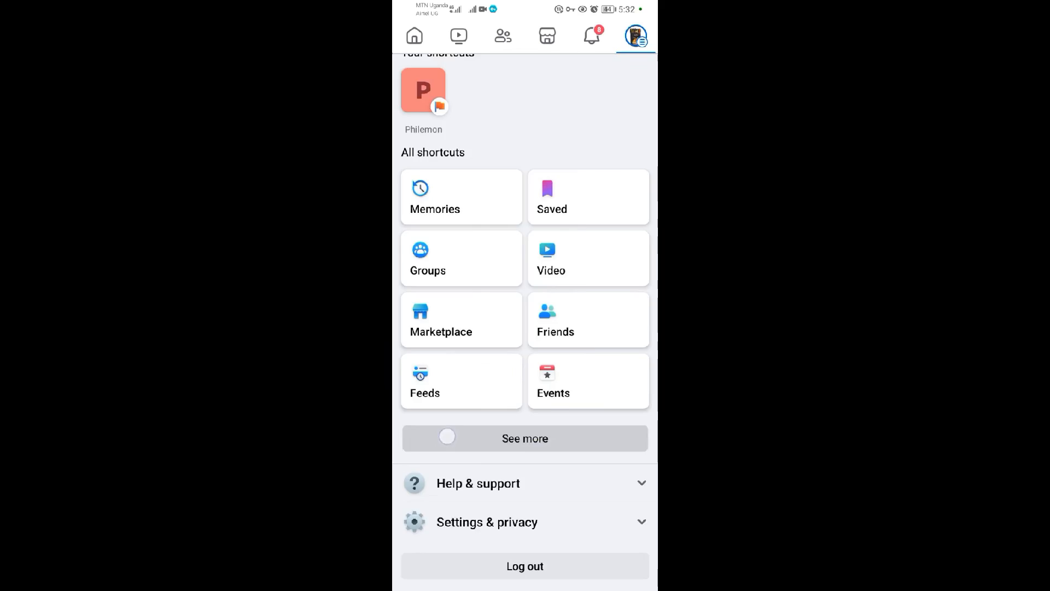
click(524, 438)
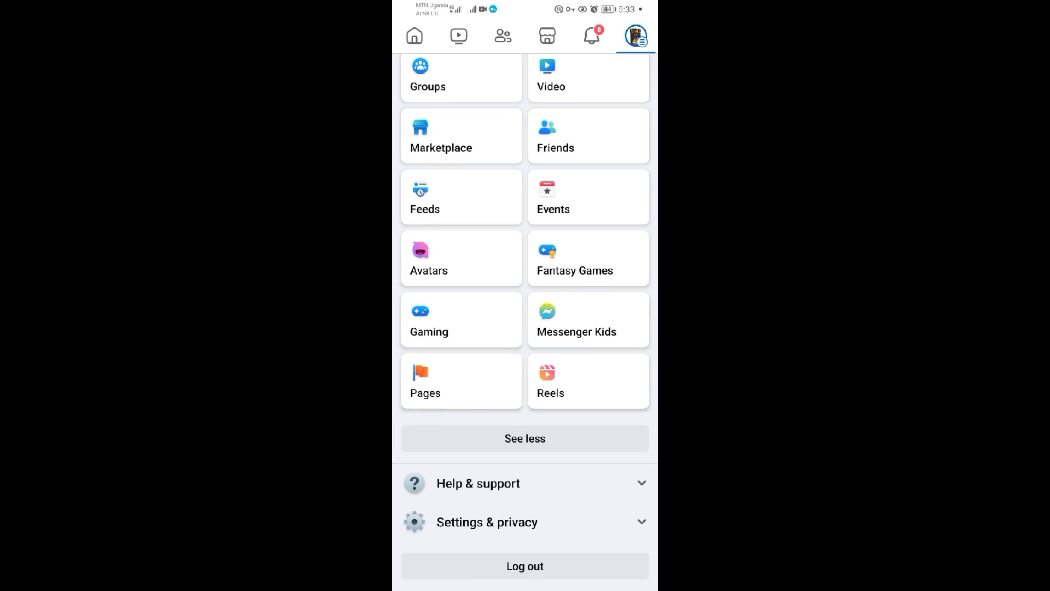
Step: Open the managed page "Philemon" from the Pages section
click(450, 381)
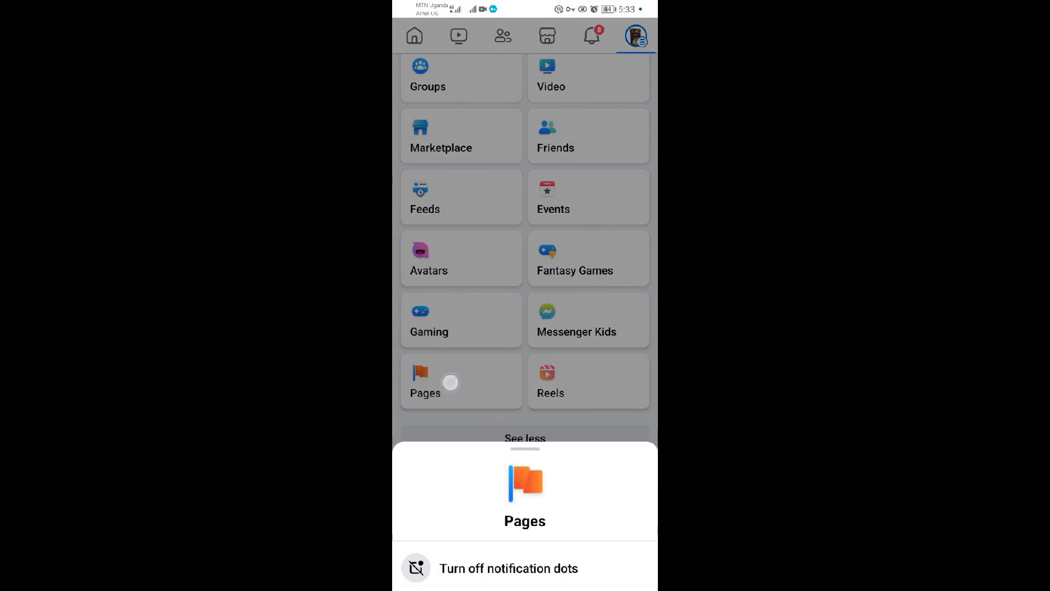
click(450, 382)
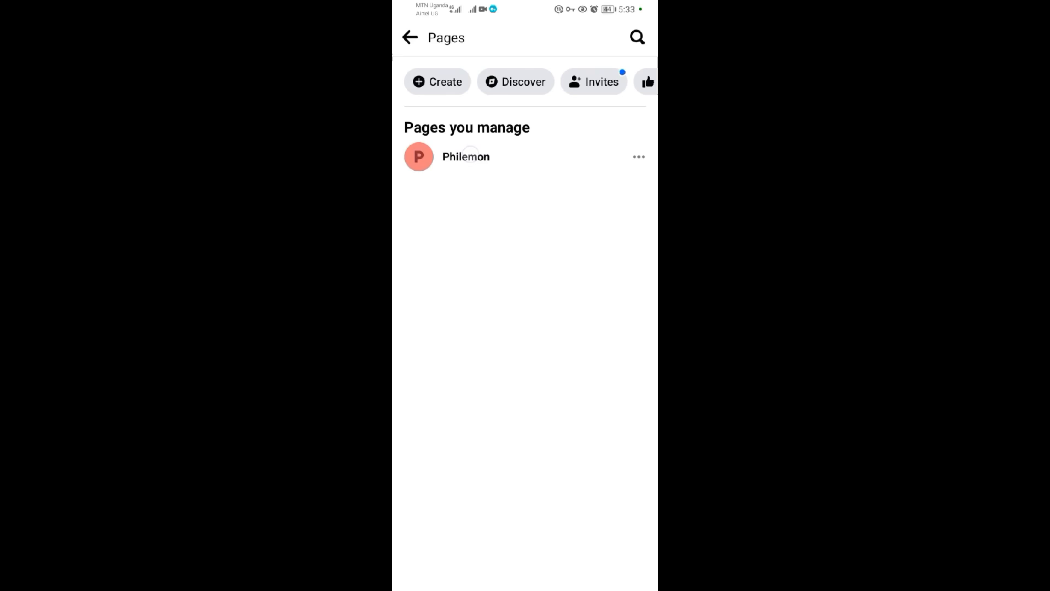
click(465, 157)
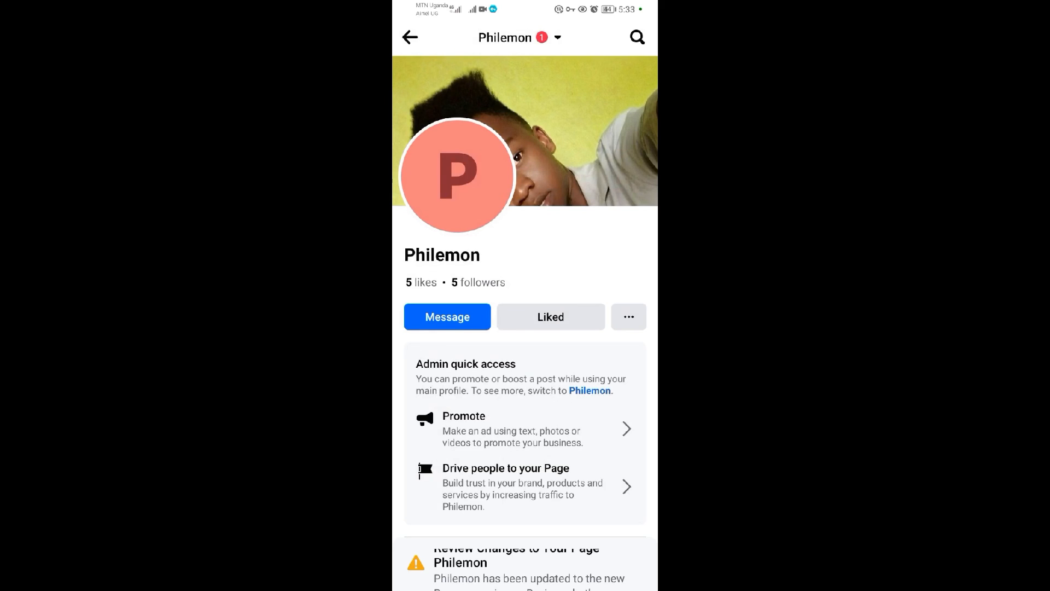
Step: Reach the page's more-actions options leading to the Invite friends list
scroll(down, 3)
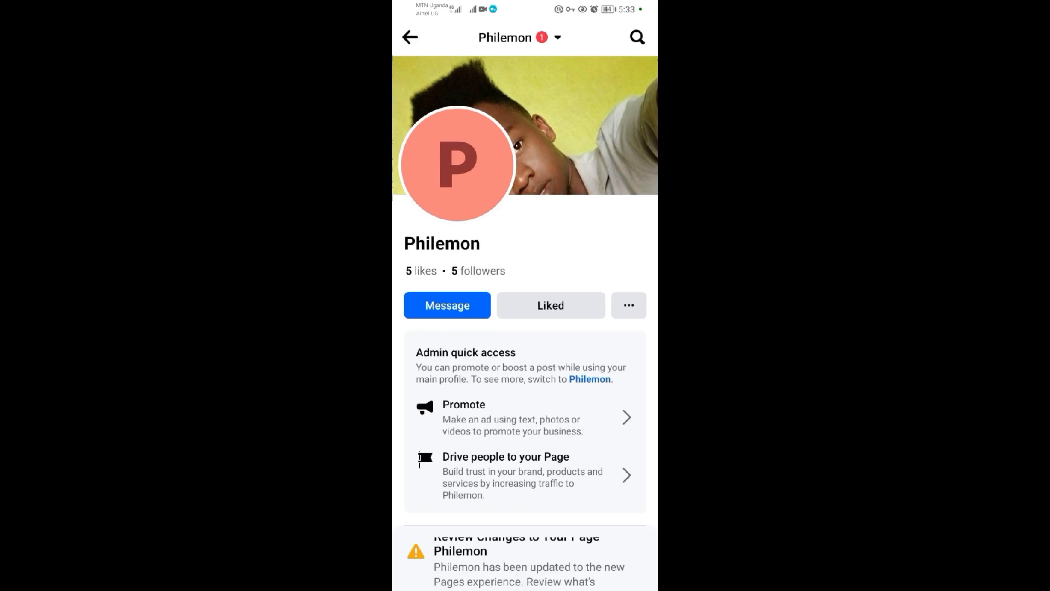
click(629, 305)
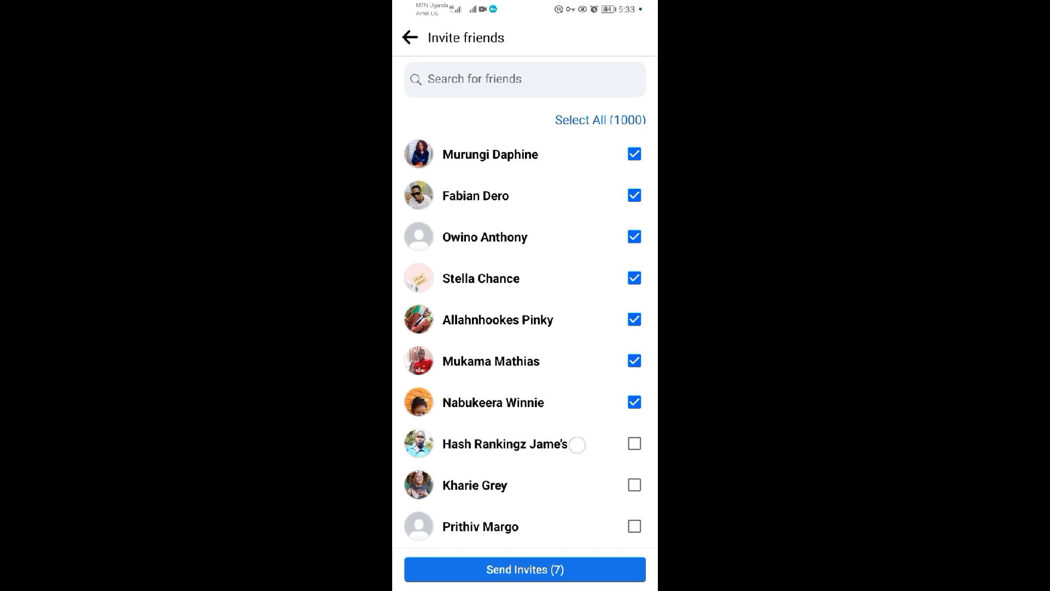
Step: Scroll the invite list to reveal more friends, keeping the seven checked
scroll(down, 3)
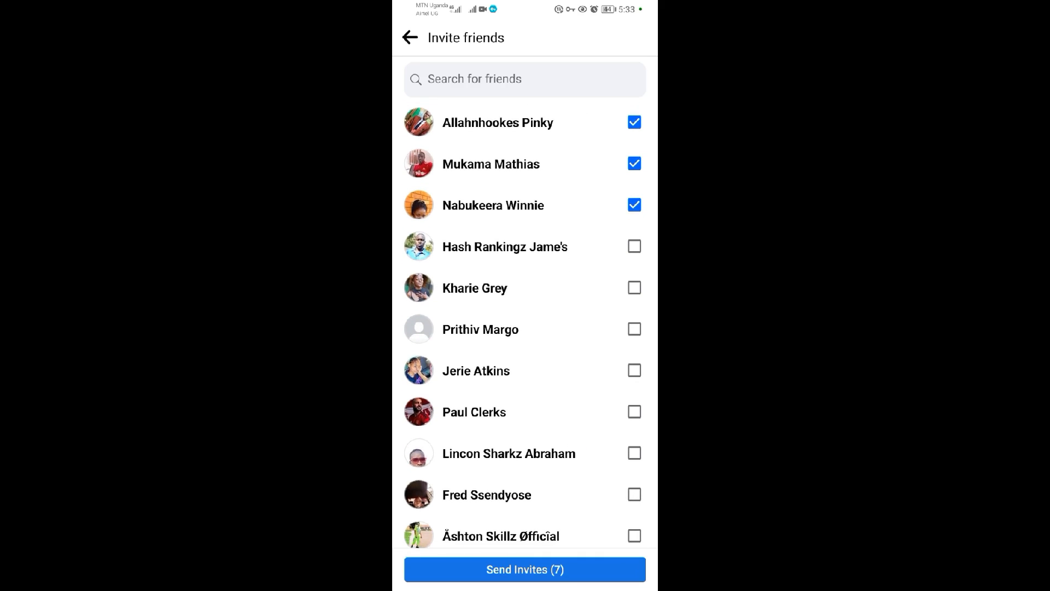